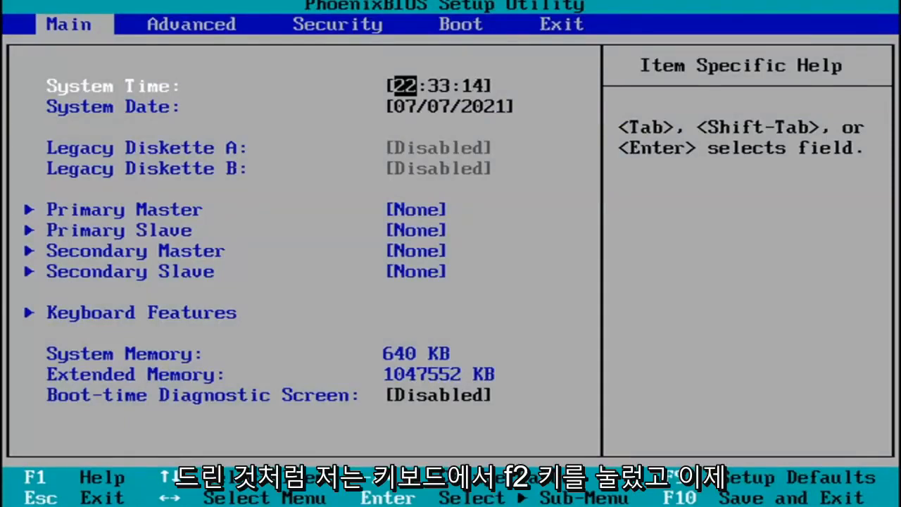
- Move from the Main menu to the Security page listing supervisor and user passwords
key("right")
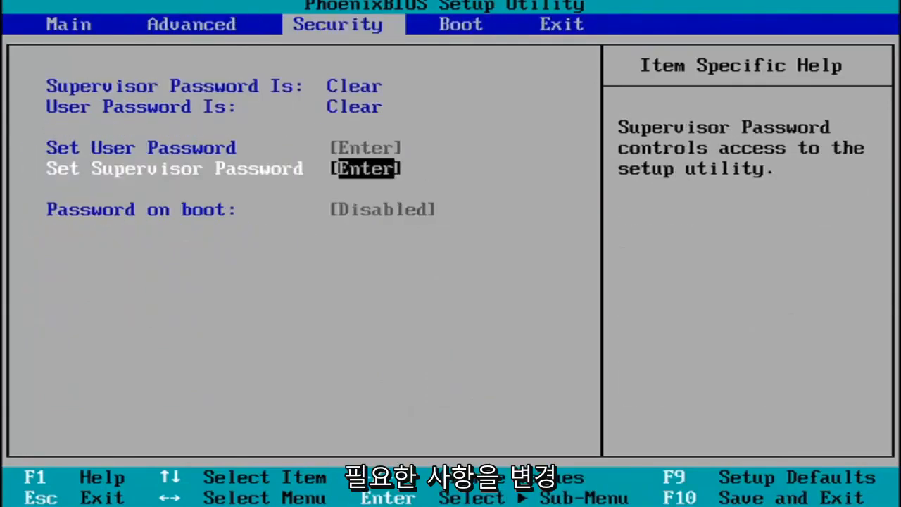
- Show the Exit page with Exit Saving Changes and Load Setup Defaults options
left_click(560, 24)
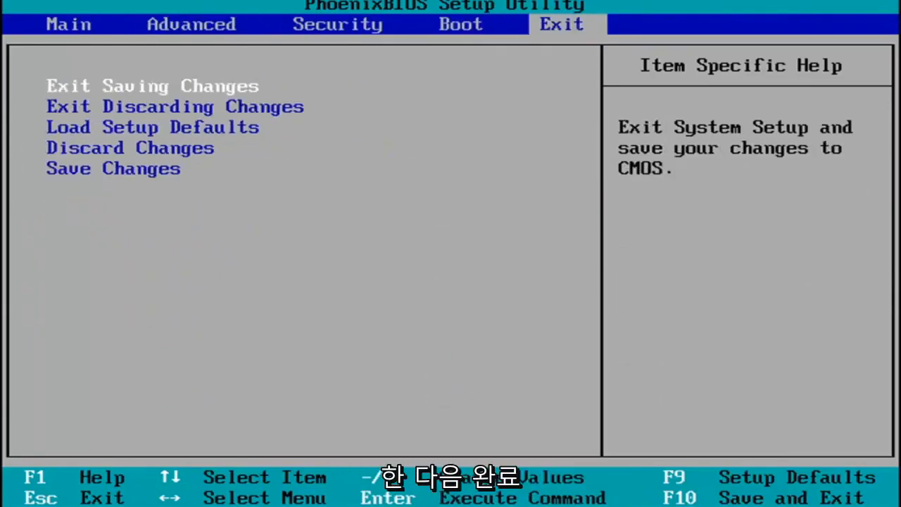